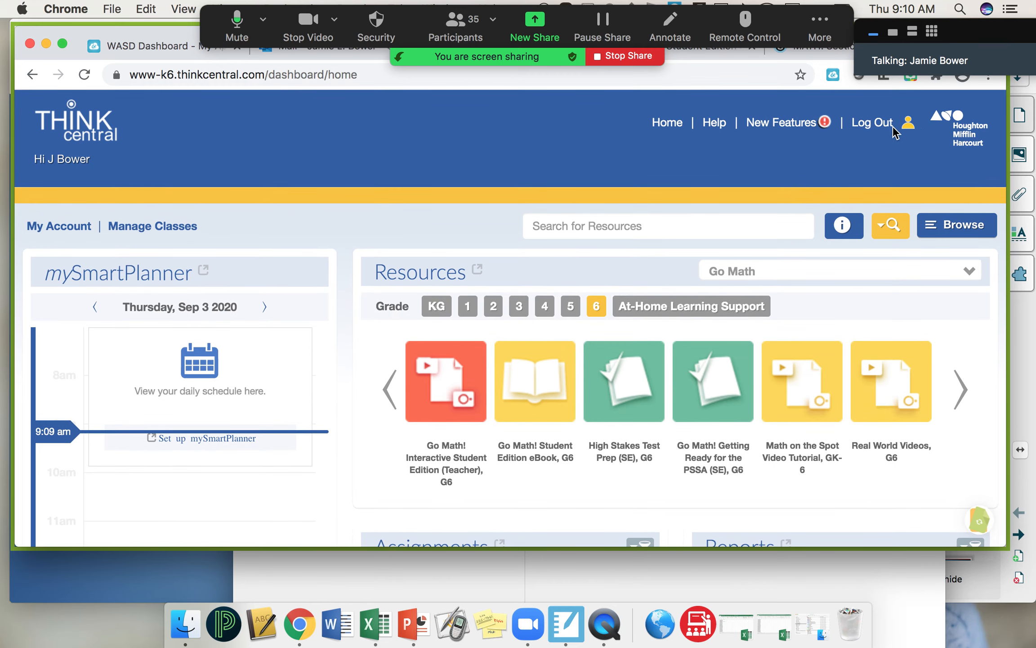
mouse_move(918, 135)
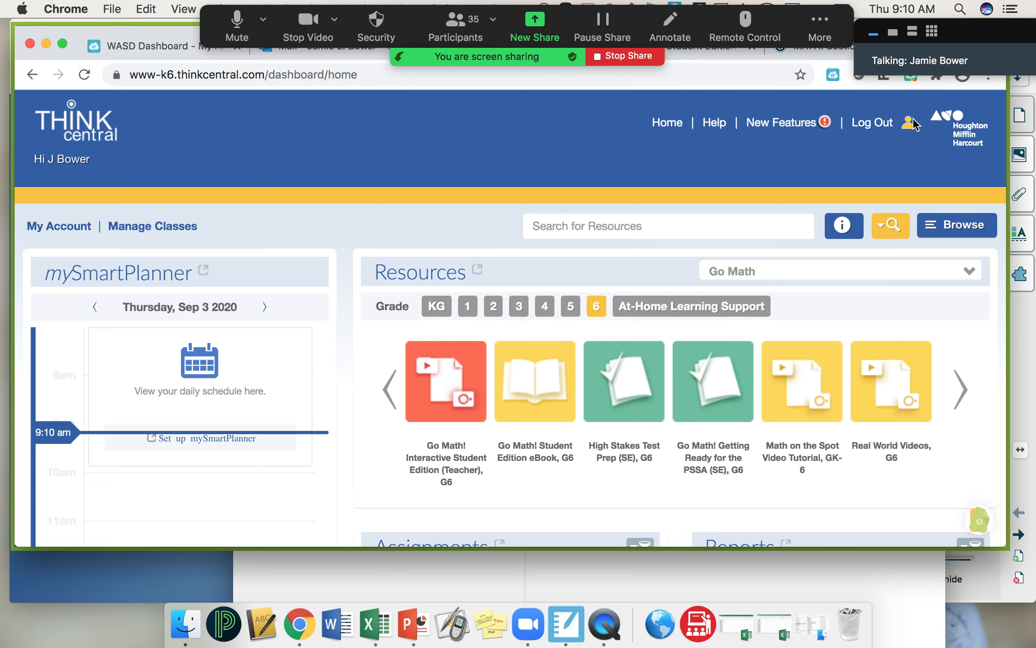
- Review the school profile list, leave without switching, and scroll down toward the Assignments panel
click(911, 124)
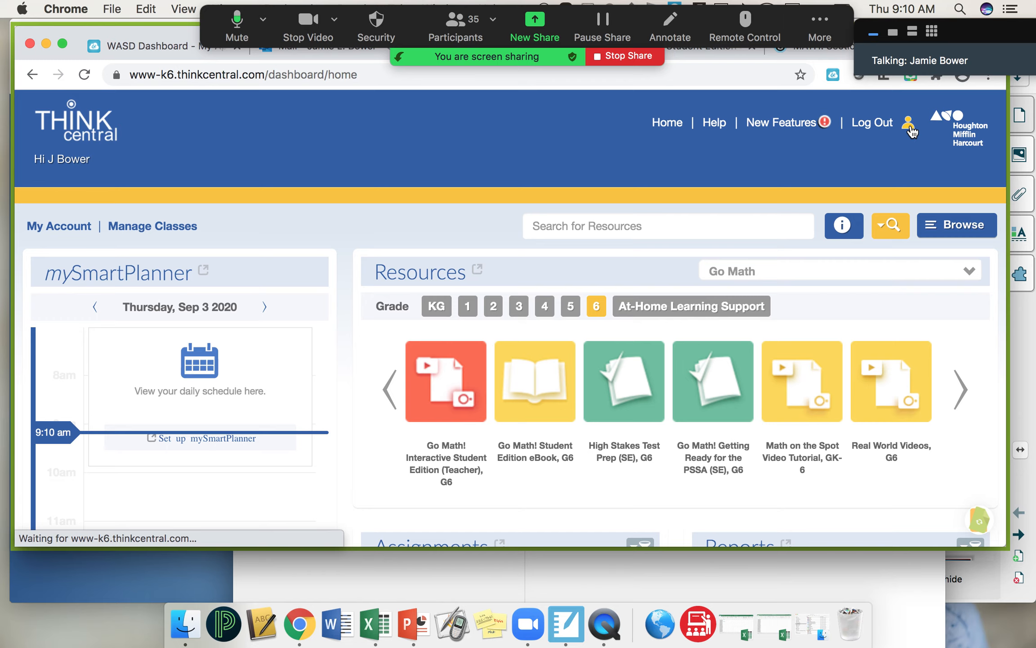
click(909, 123)
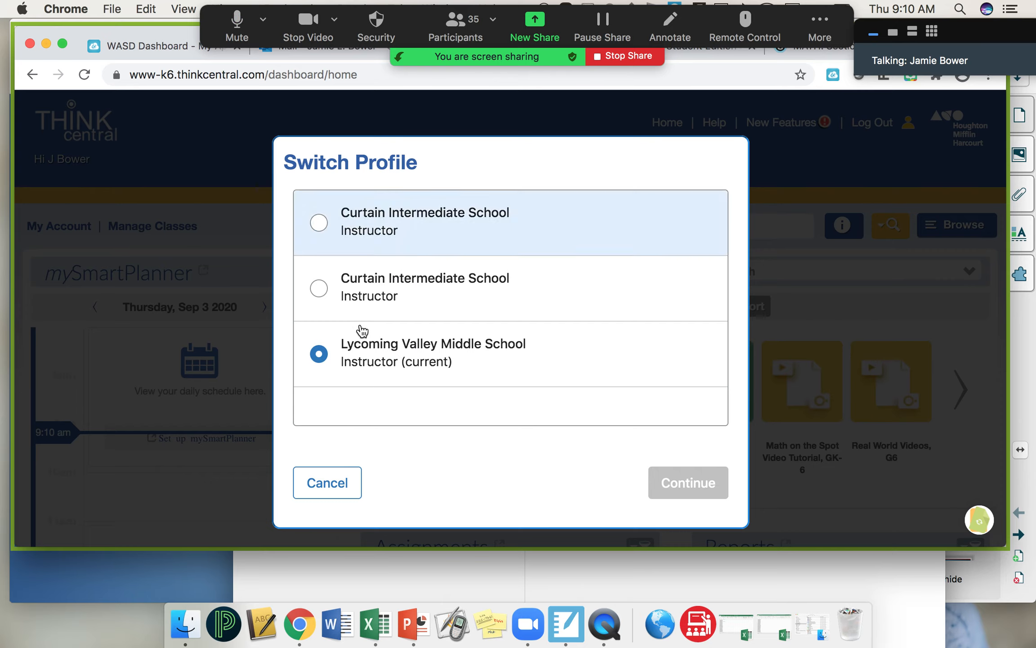
mouse_move(380, 353)
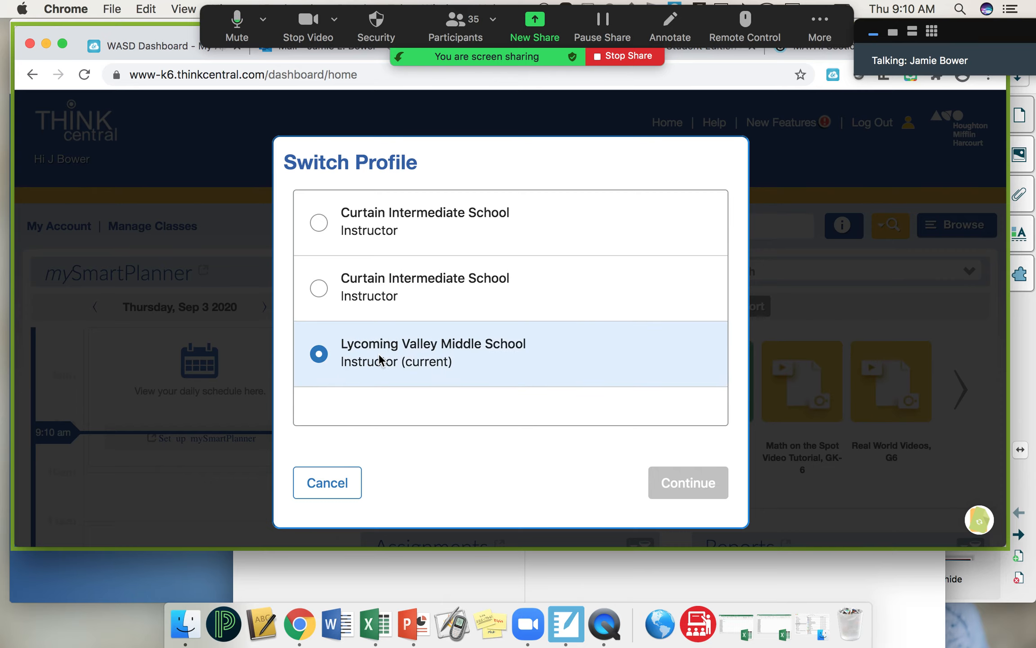
mouse_move(392, 375)
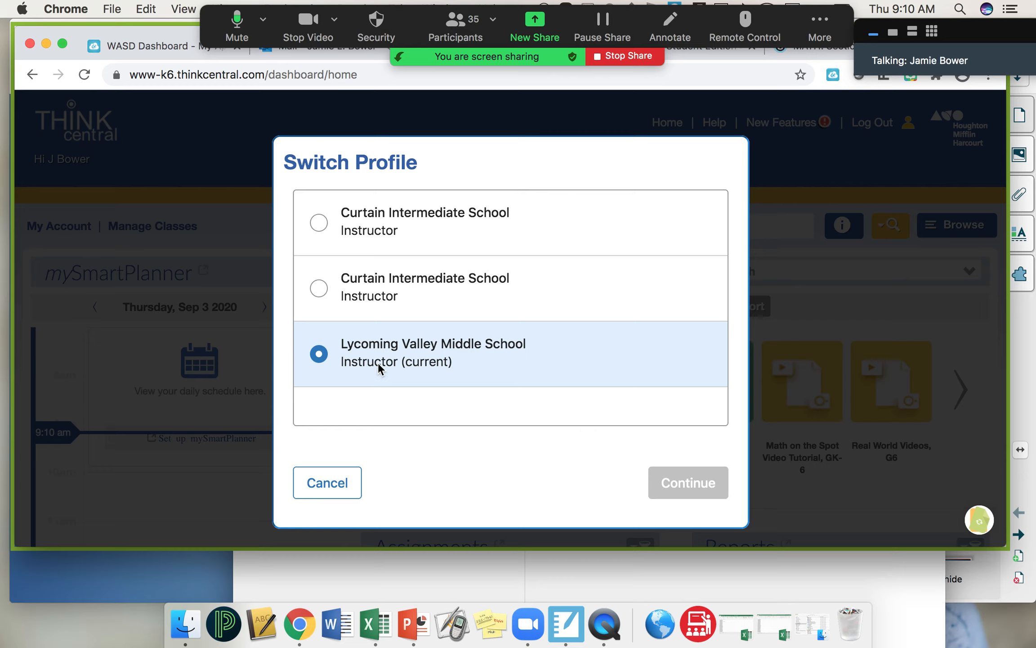
mouse_move(518, 367)
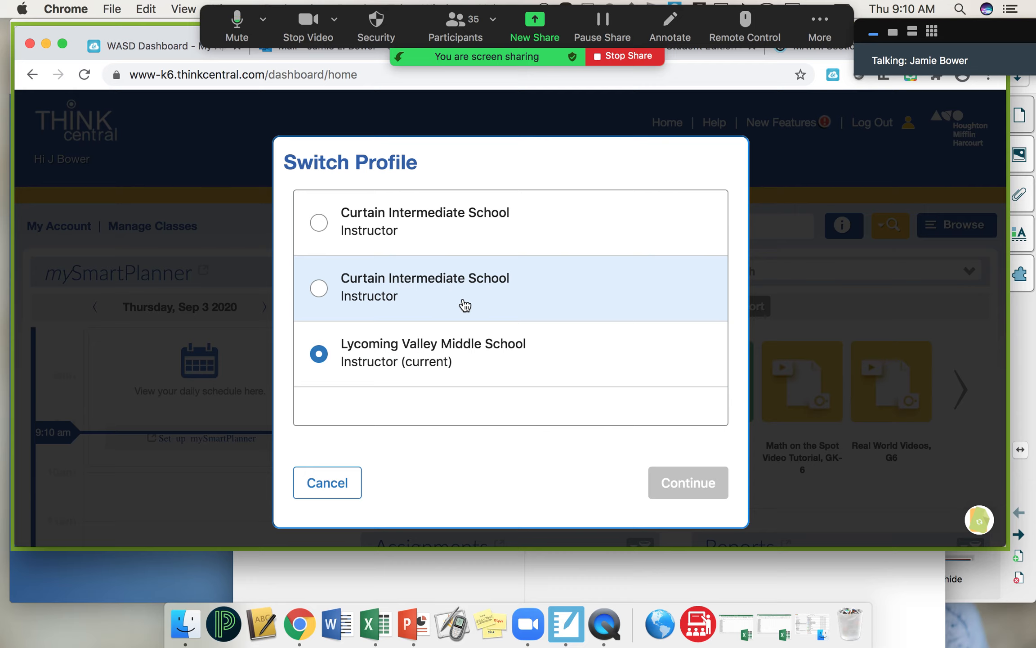
mouse_move(453, 362)
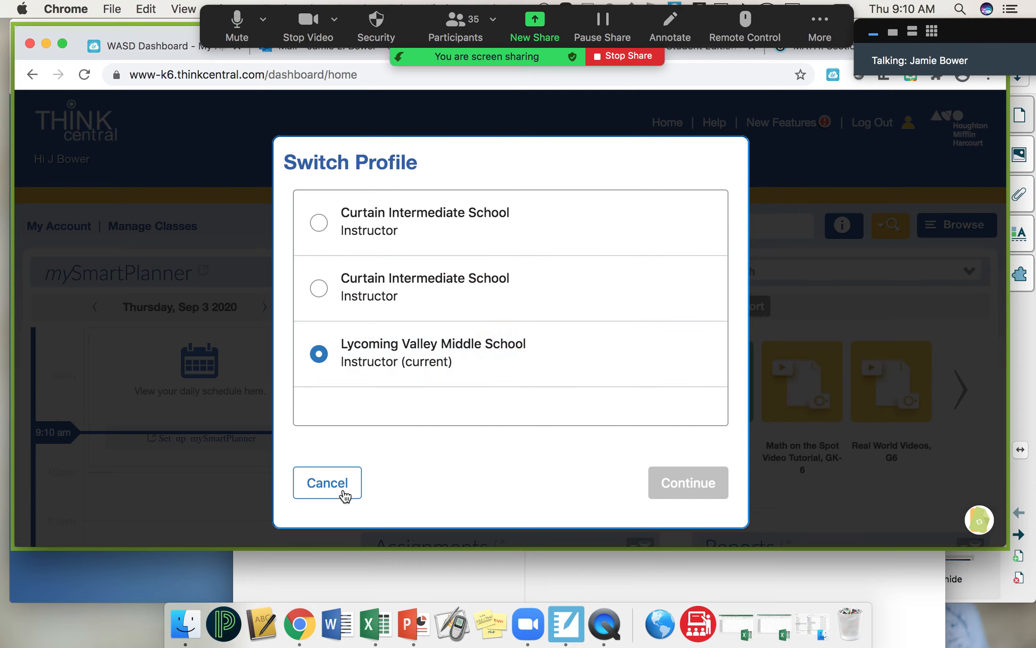
click(328, 482)
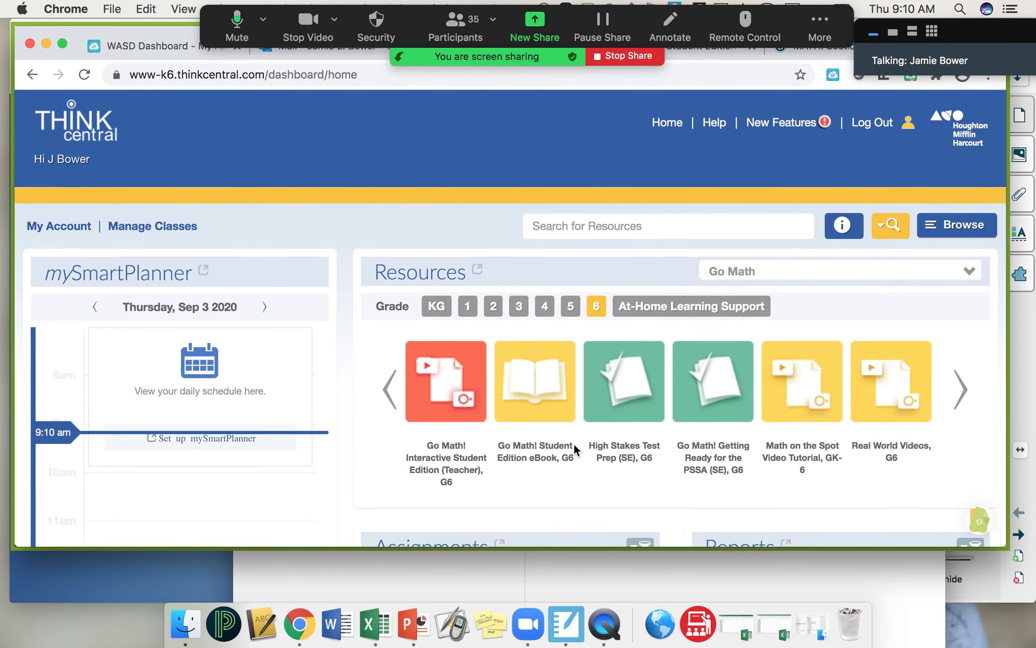
scroll(down, 3)
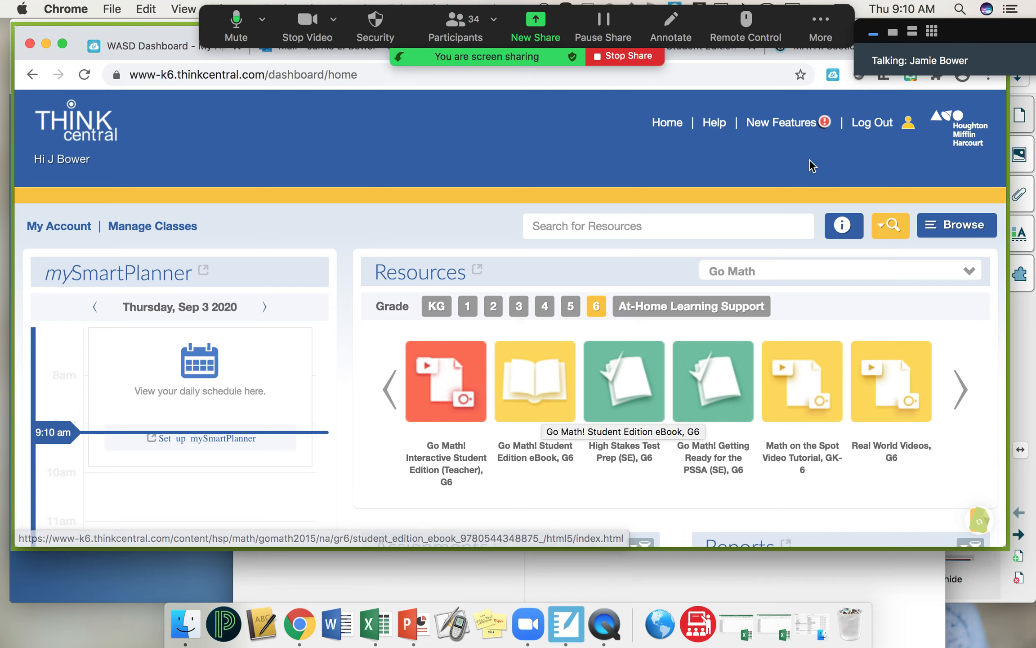
mouse_move(743, 106)
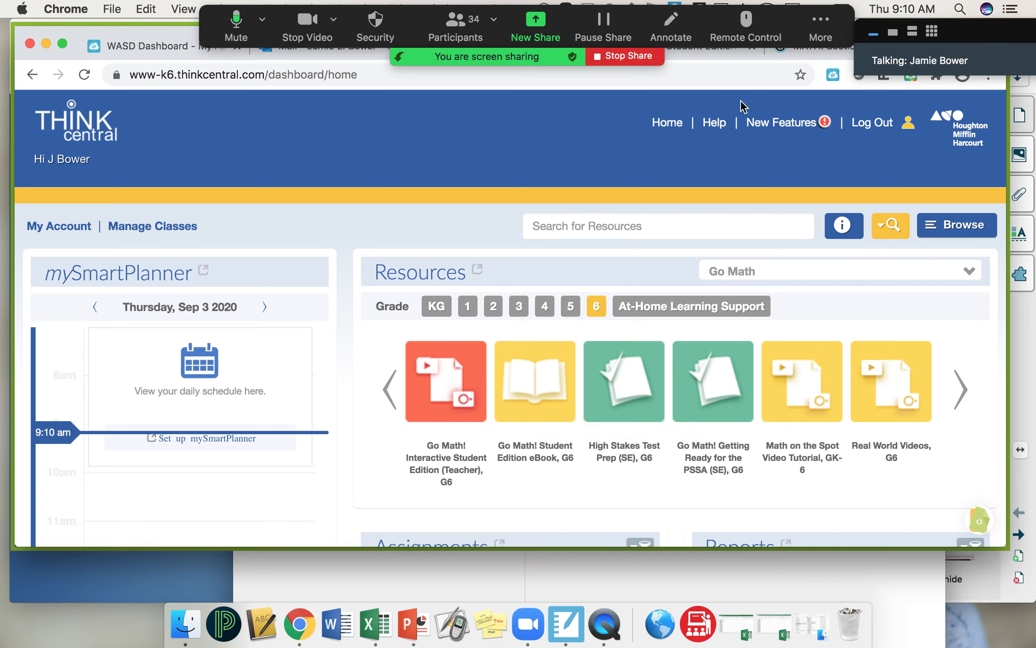
mouse_move(910, 131)
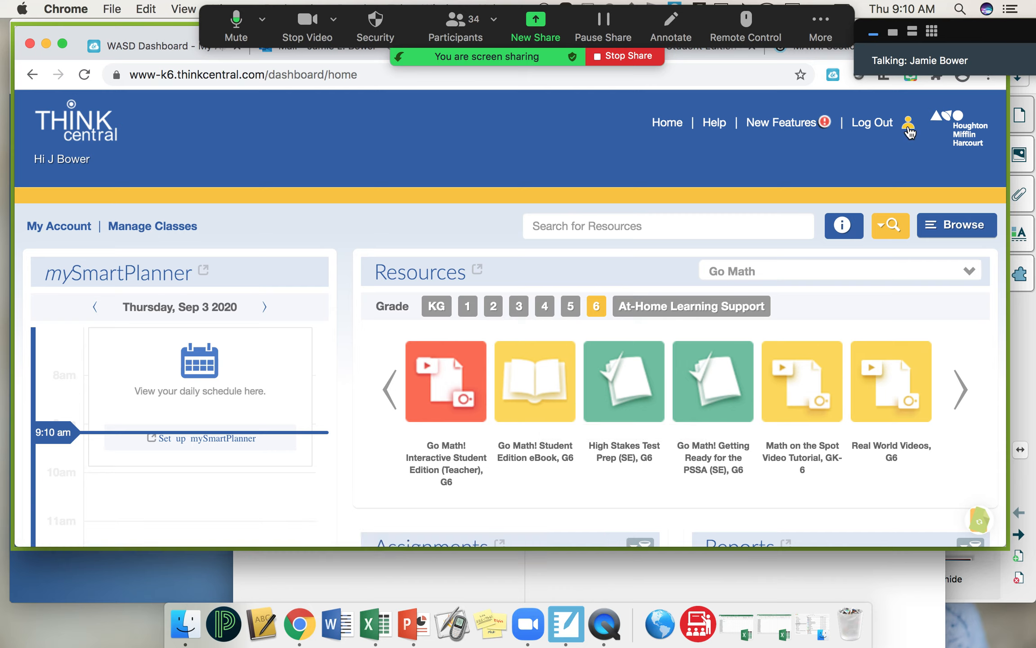
- Confirm Lycoming Valley Middle School remains the current profile and close the profile list
click(909, 125)
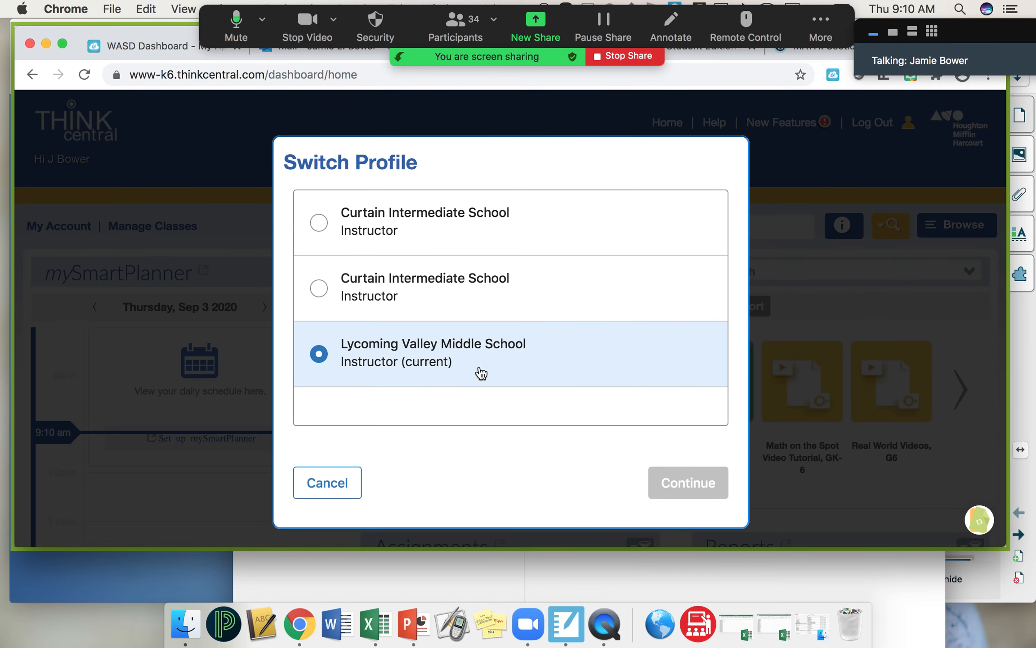
mouse_move(482, 369)
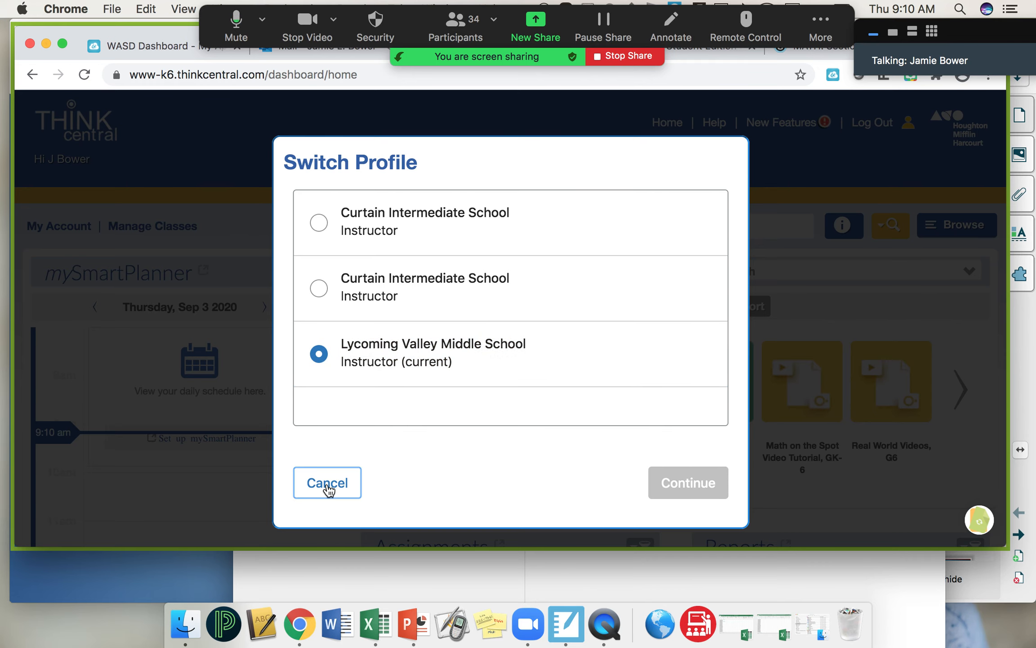
click(326, 482)
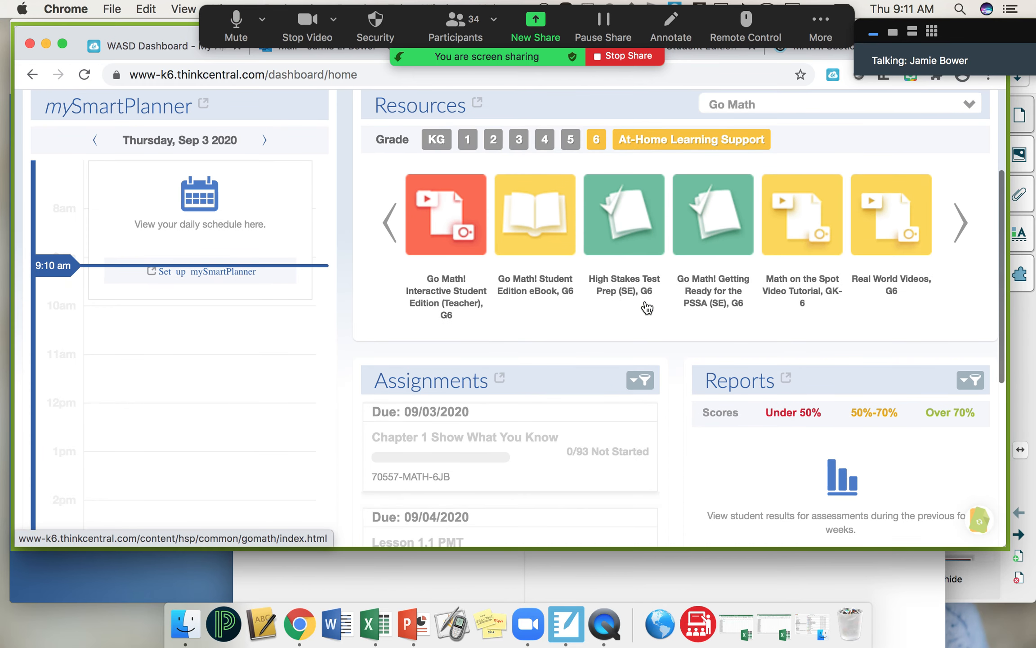